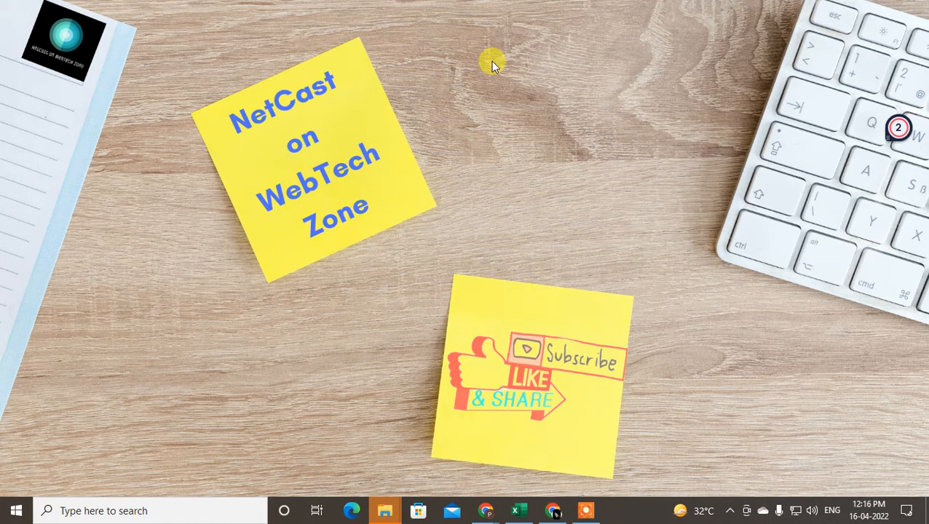
pyautogui.moveTo(697, 274)
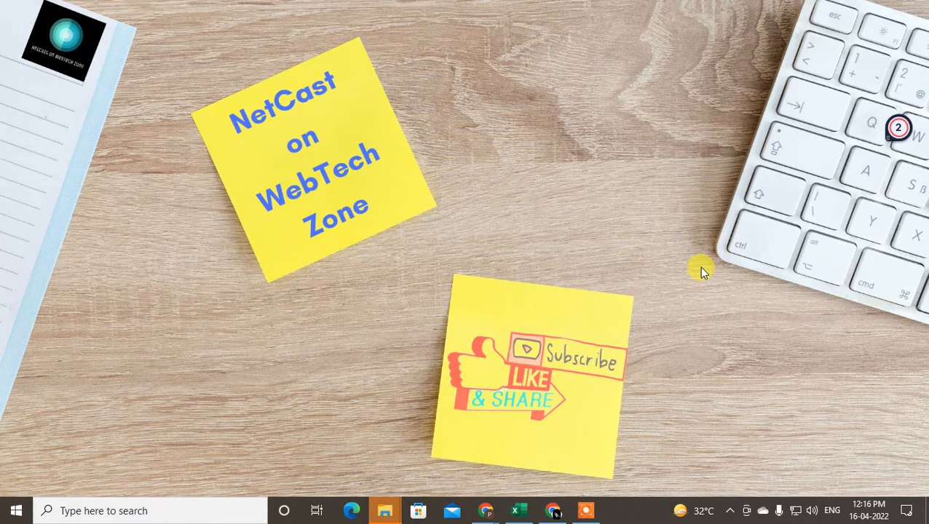
# Step: Bring up the context menu on the empty Windows desktop wallpaper
pyautogui.rightClick(699, 270)
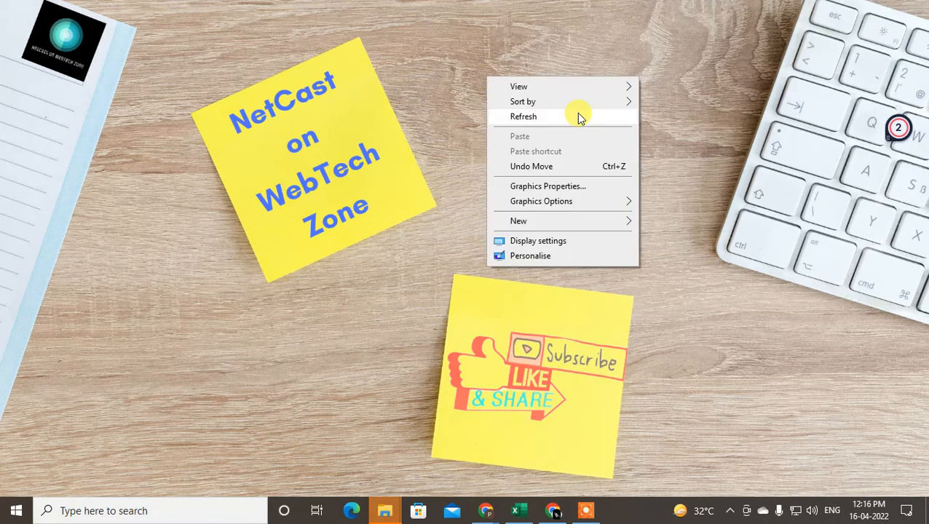
pyautogui.moveTo(529, 139)
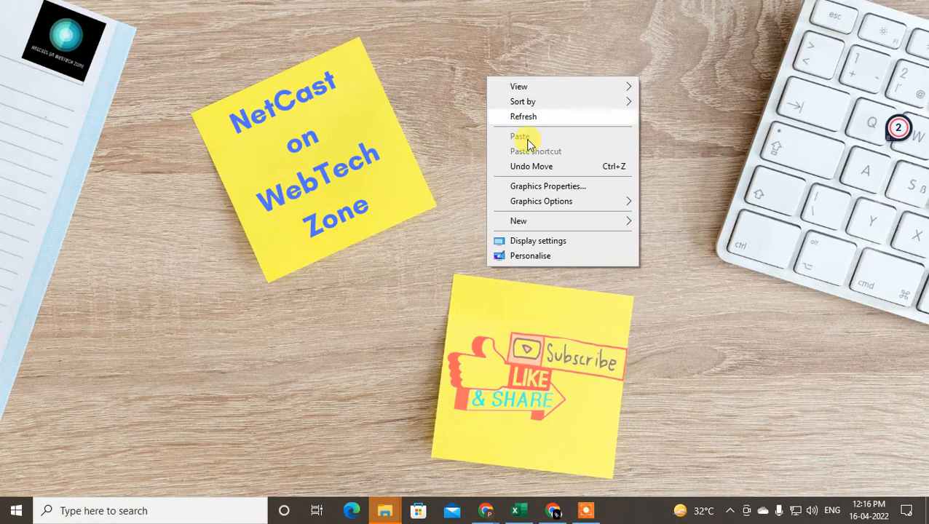
pyautogui.moveTo(567, 46)
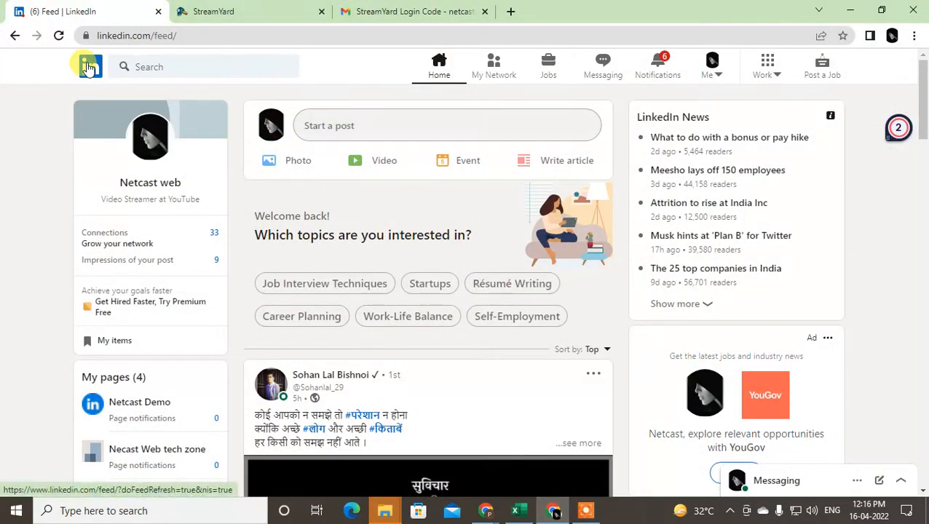
pyautogui.click(90, 67)
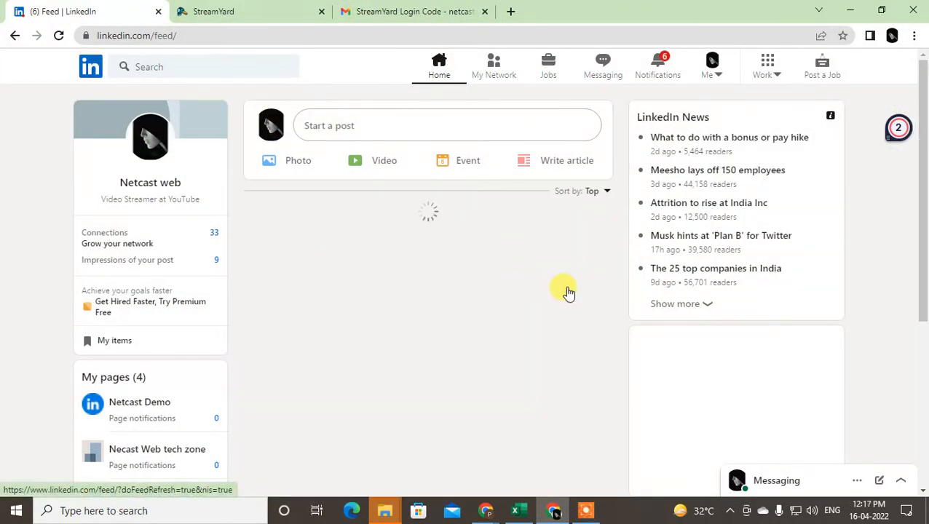
pyautogui.moveTo(923, 90)
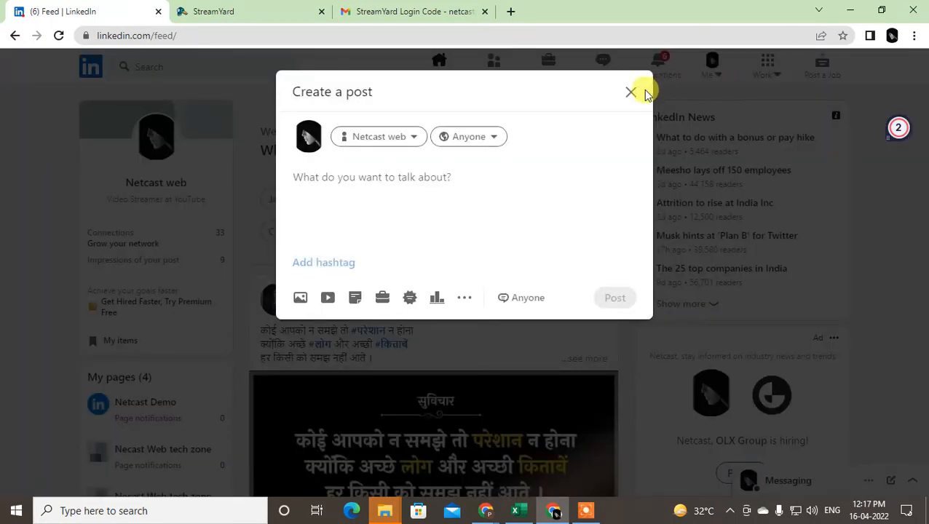
pyautogui.moveTo(631, 93)
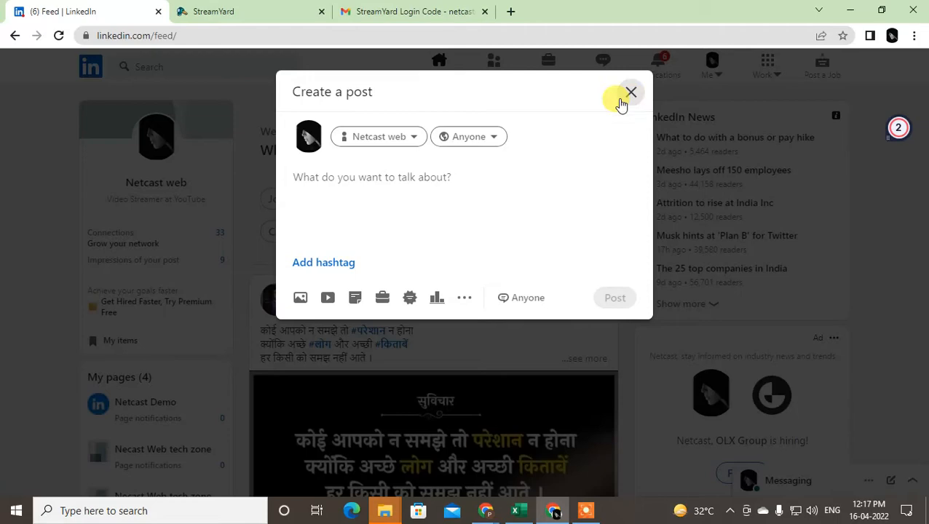
pyautogui.click(630, 92)
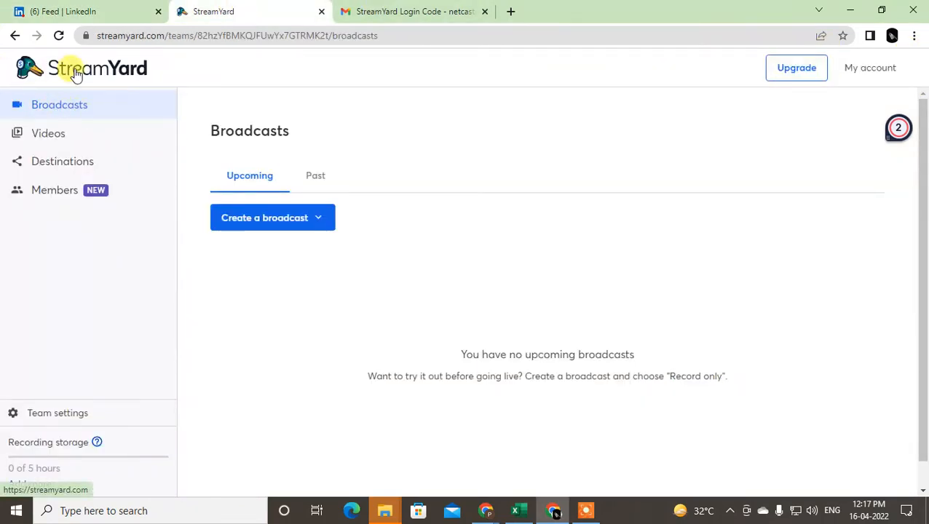
# Step: Show the Destinations page from the StreamYard sidebar, listing no destinations yet
pyautogui.click(87, 11)
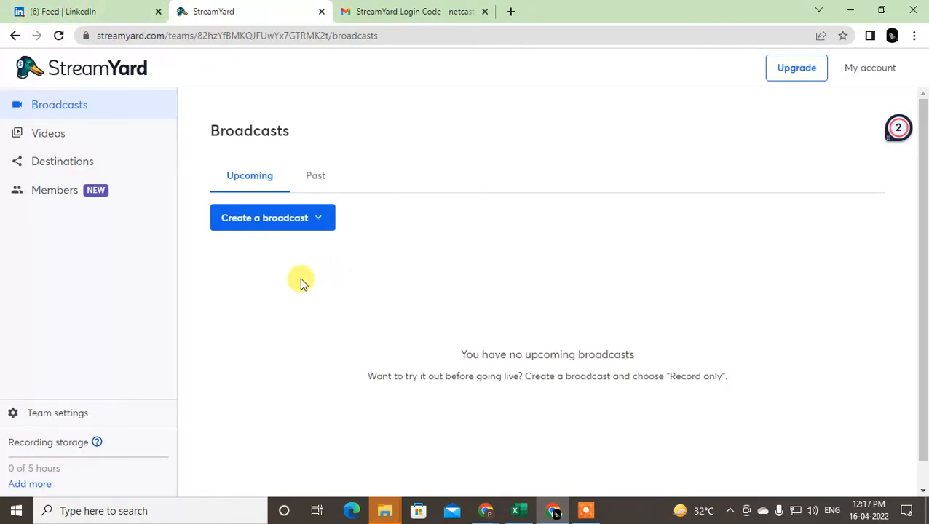
pyautogui.moveTo(226, 61)
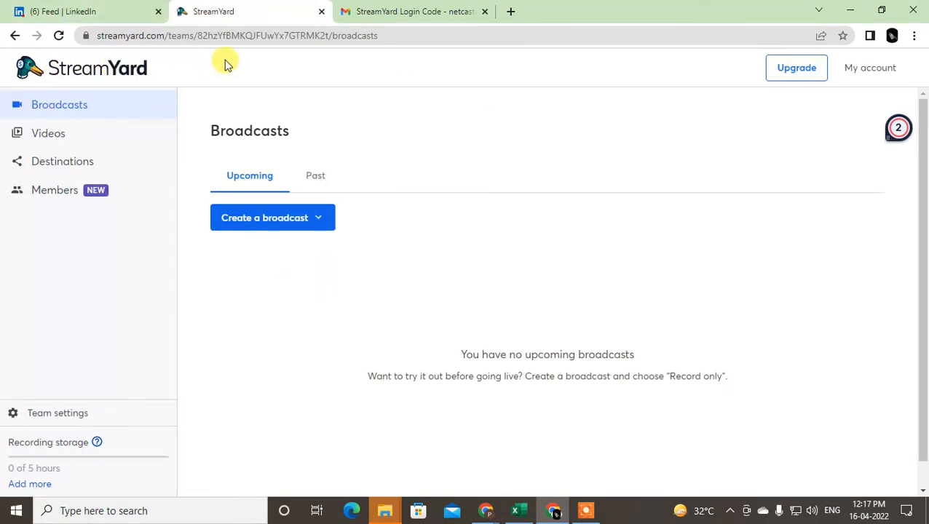
pyautogui.moveTo(48, 134)
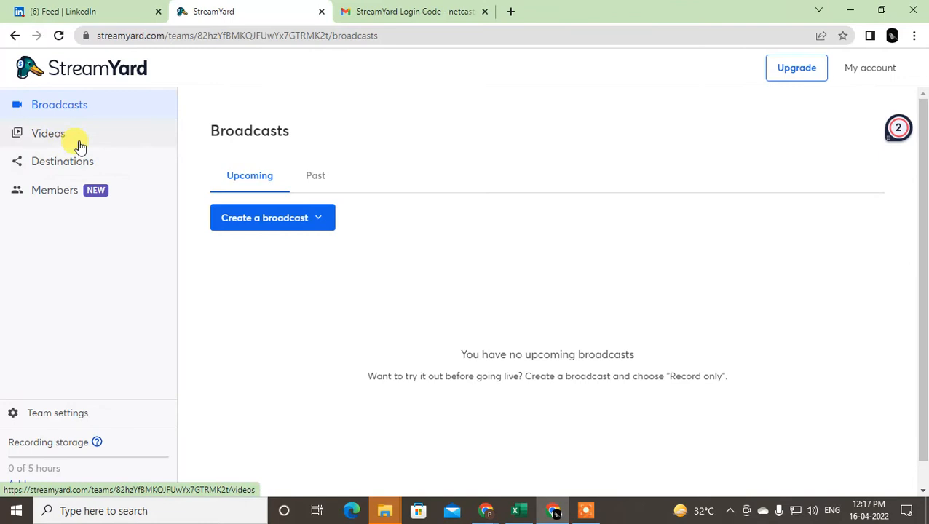
pyautogui.moveTo(187, 73)
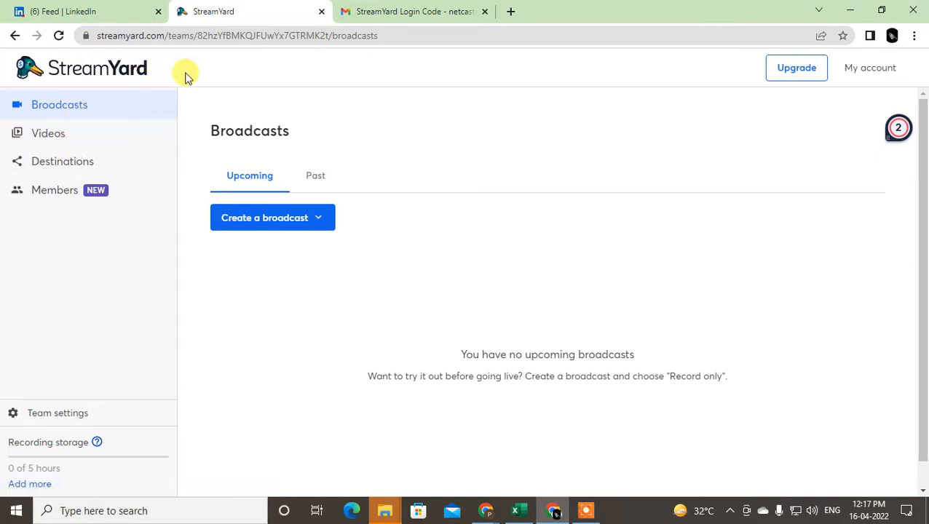
pyautogui.moveTo(108, 16)
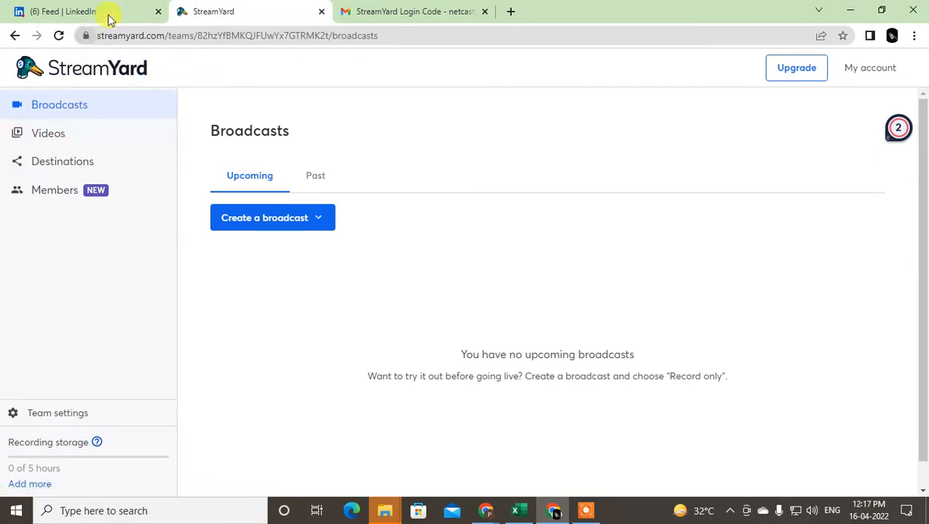
pyautogui.moveTo(204, 12)
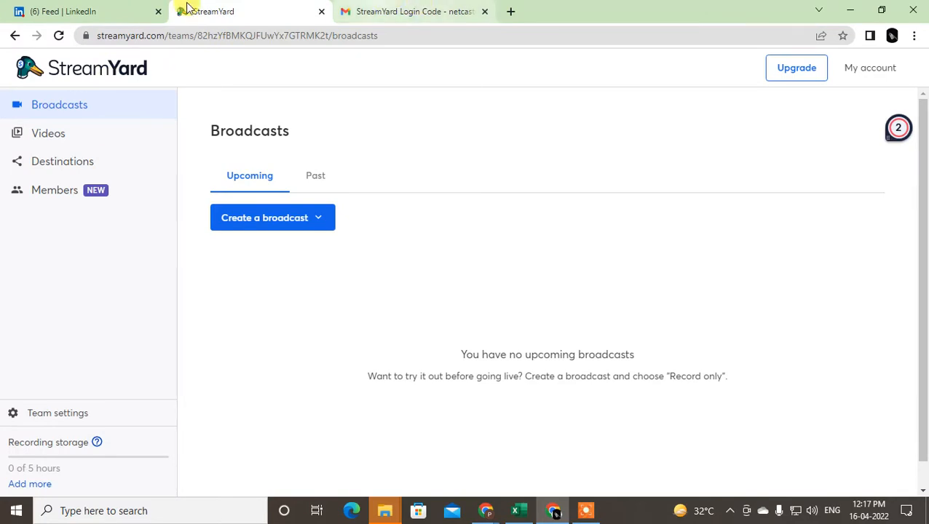
pyautogui.moveTo(72, 95)
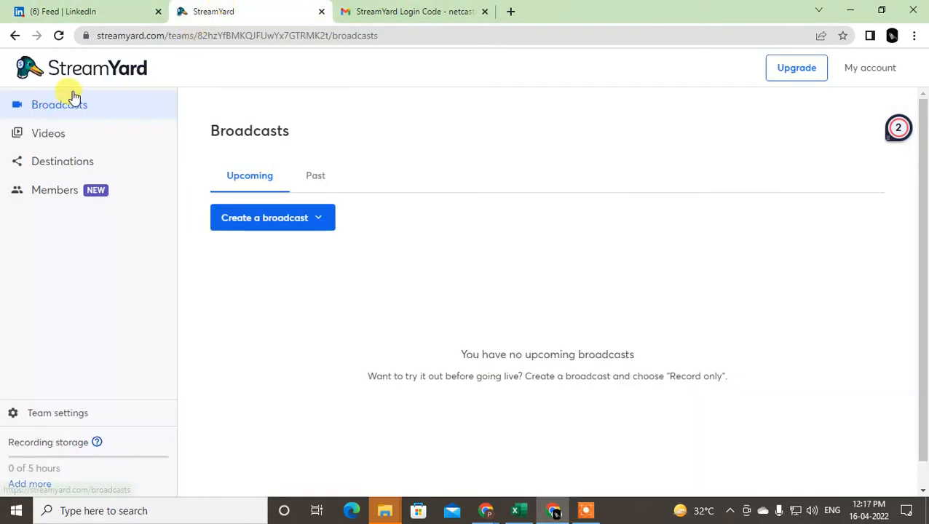
pyautogui.moveTo(55, 190)
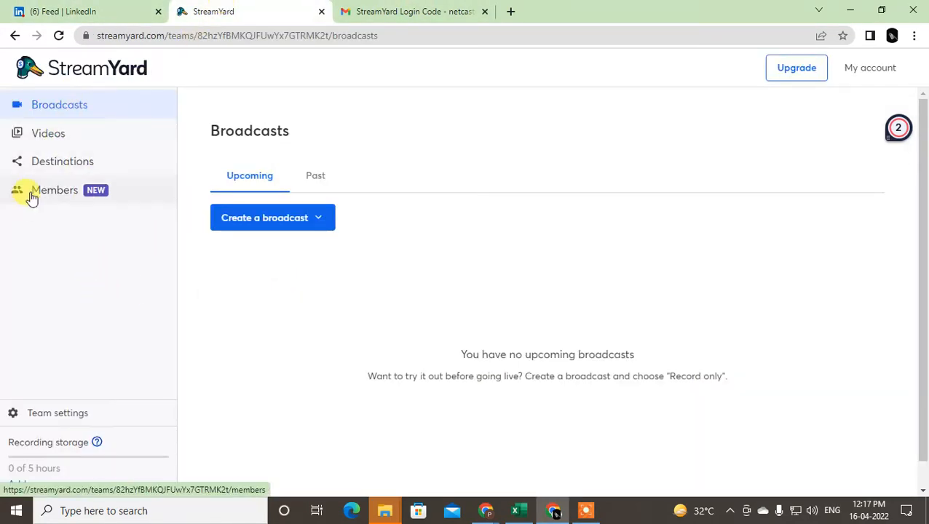
pyautogui.click(61, 161)
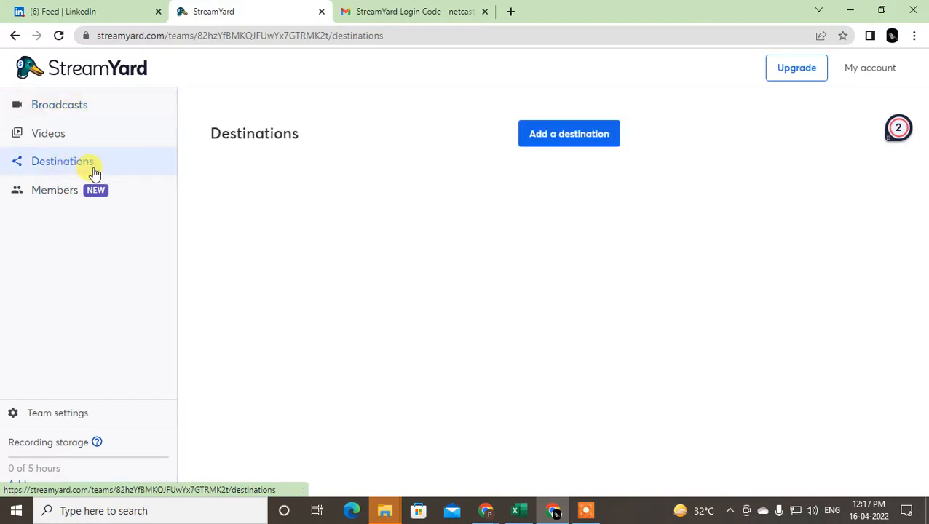
# Step: Add a LinkedIn Profile destination and continue to Connect LinkedIn, reaching the LinkedIn sign-in page
pyautogui.click(568, 134)
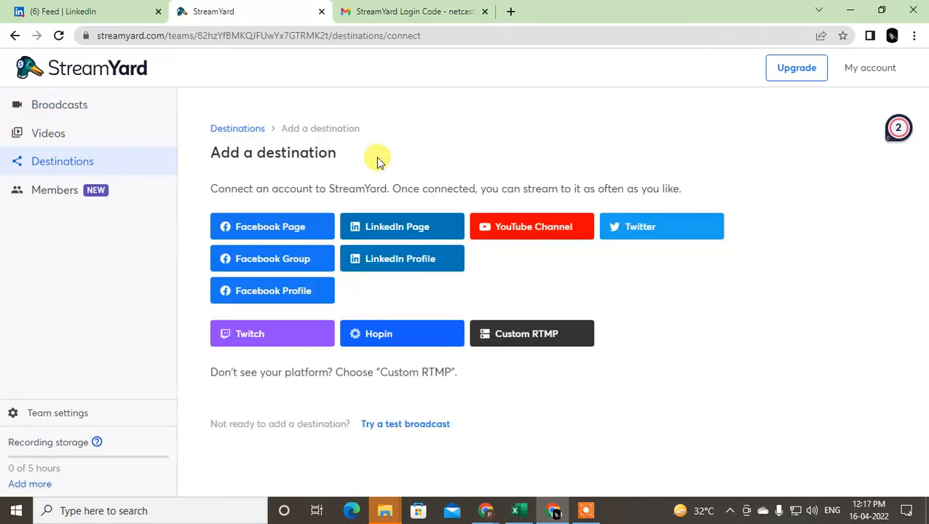
pyautogui.moveTo(402, 259)
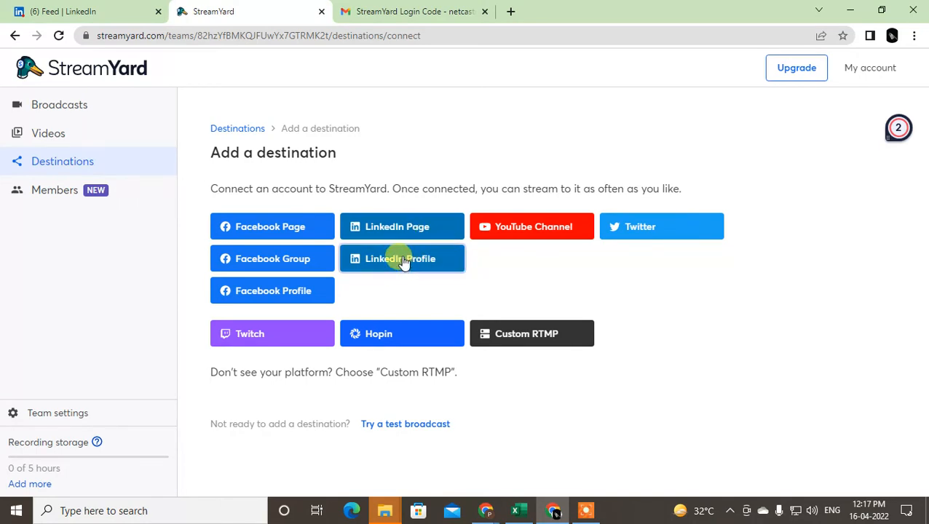
pyautogui.click(401, 260)
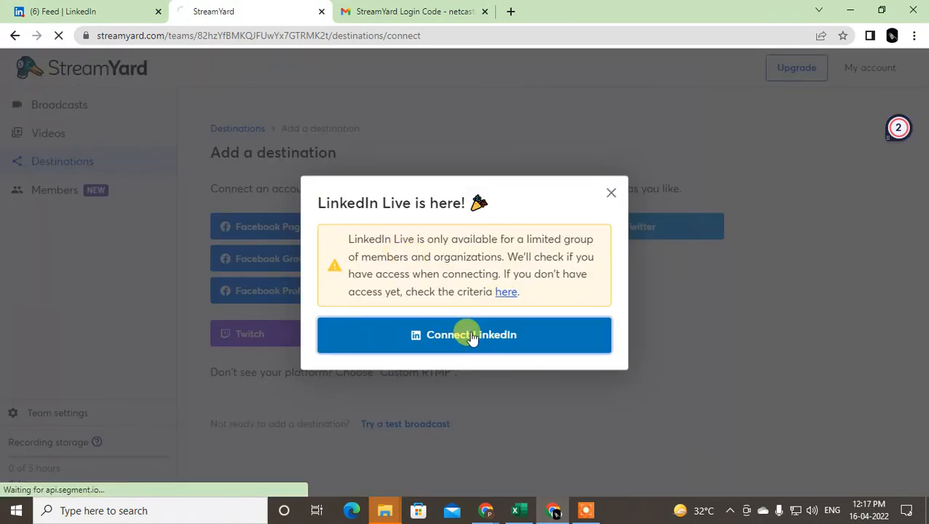
pyautogui.click(472, 335)
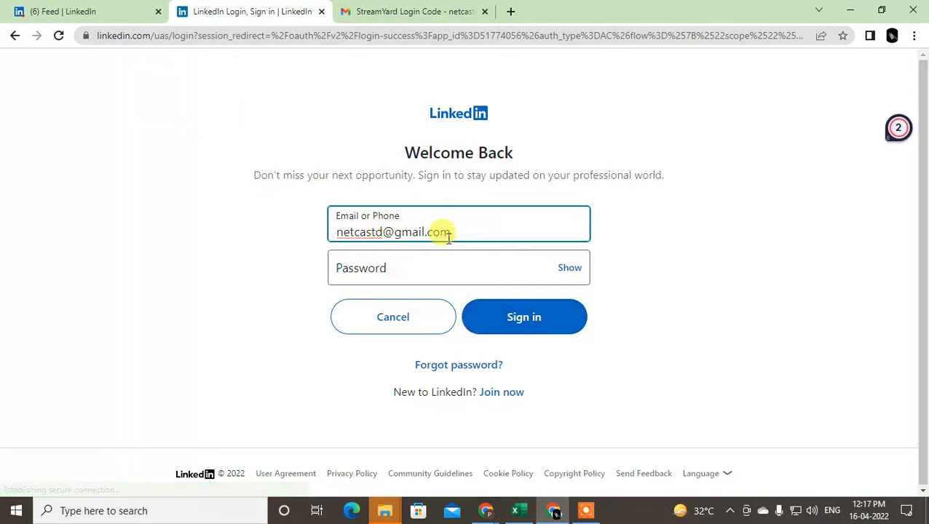
pyautogui.moveTo(330, 150)
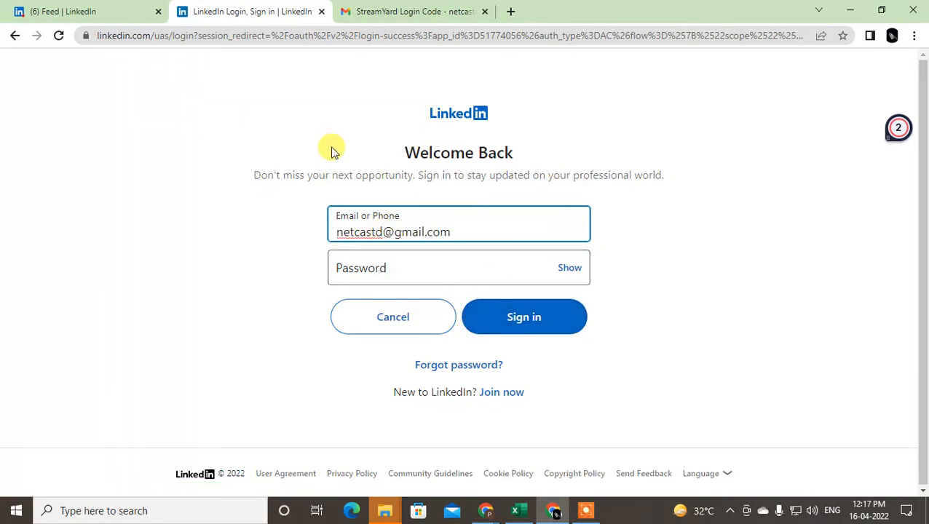
pyautogui.moveTo(390, 248)
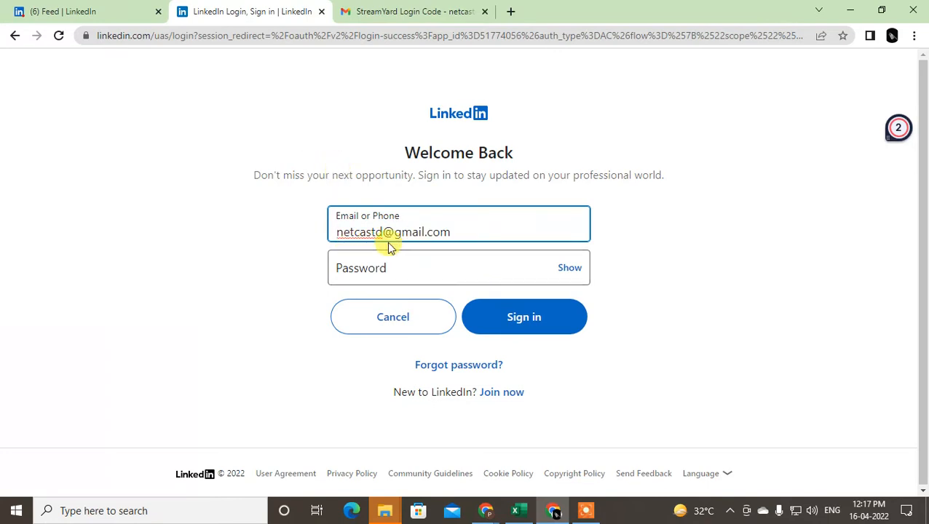
# Step: Sign in to LinkedIn with the pre-filled email and entered password
pyautogui.click(459, 268)
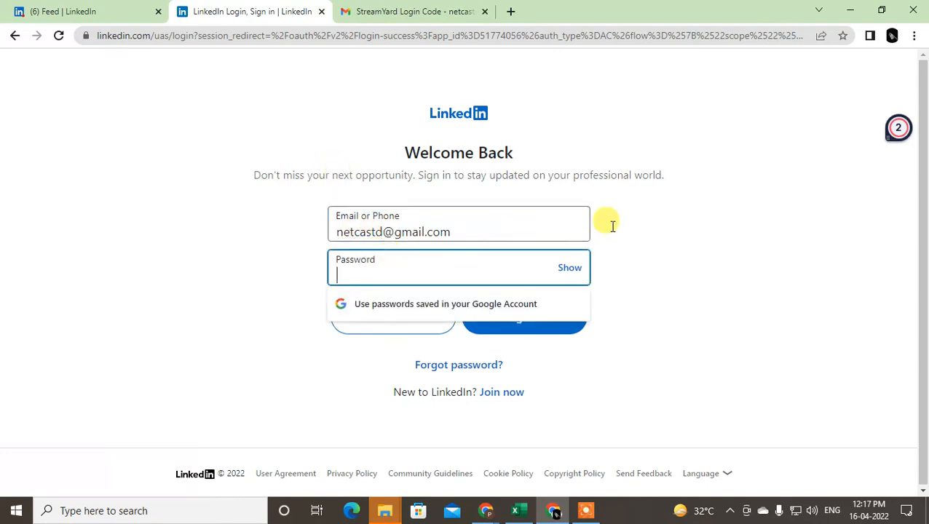
pyautogui.write('•')
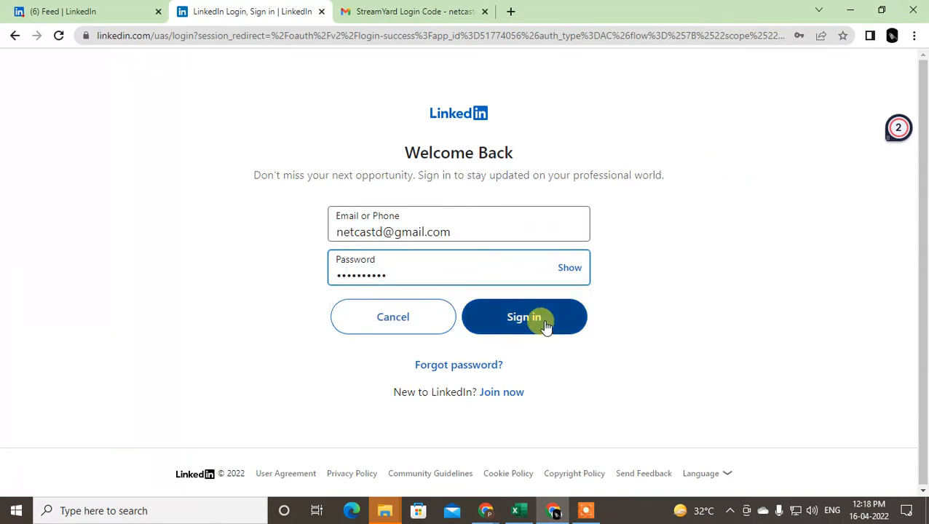
pyautogui.click(524, 318)
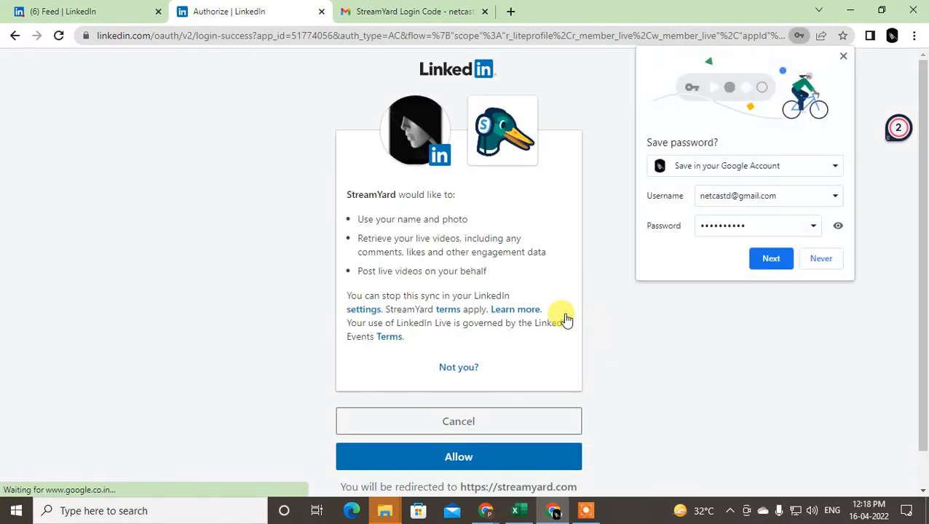
pyautogui.click(458, 458)
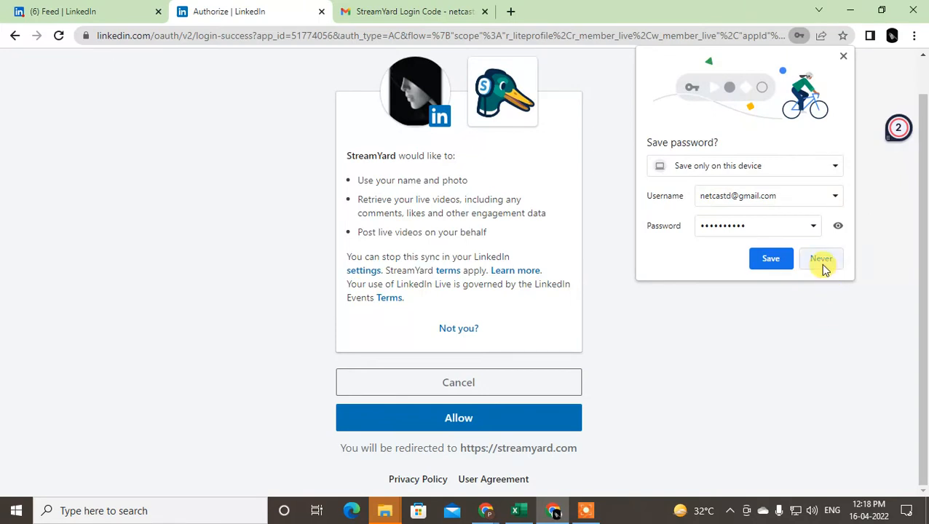
# Step: Decline saving the password, allow StreamYard access, and choose the listed LinkedIn profile
pyautogui.click(822, 260)
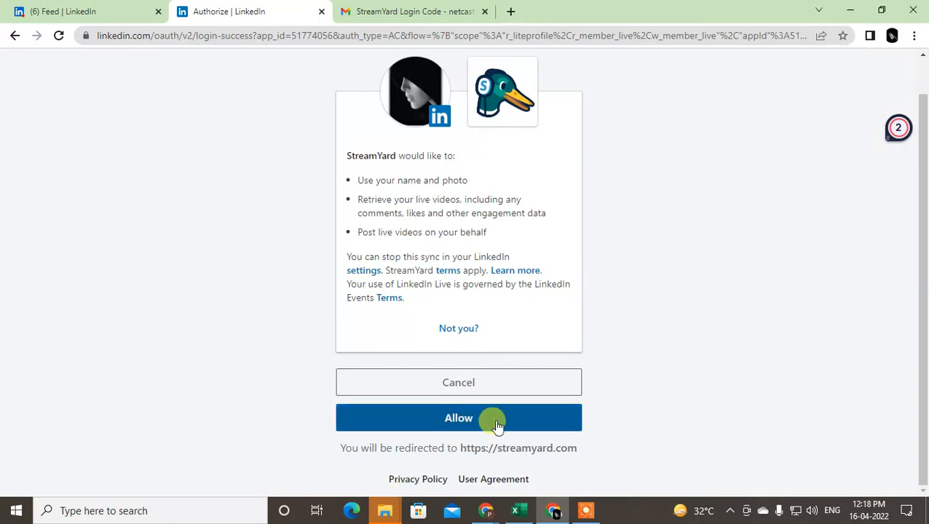
pyautogui.click(457, 416)
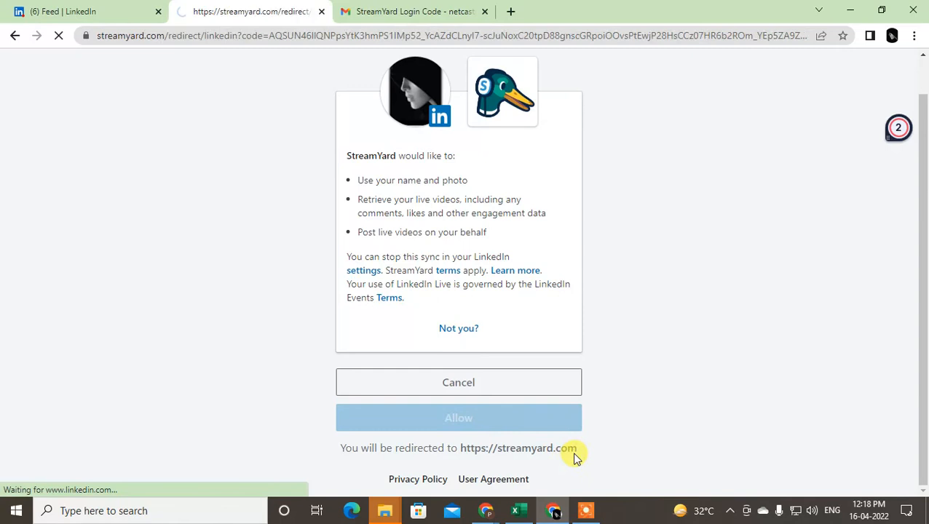
pyautogui.click(458, 416)
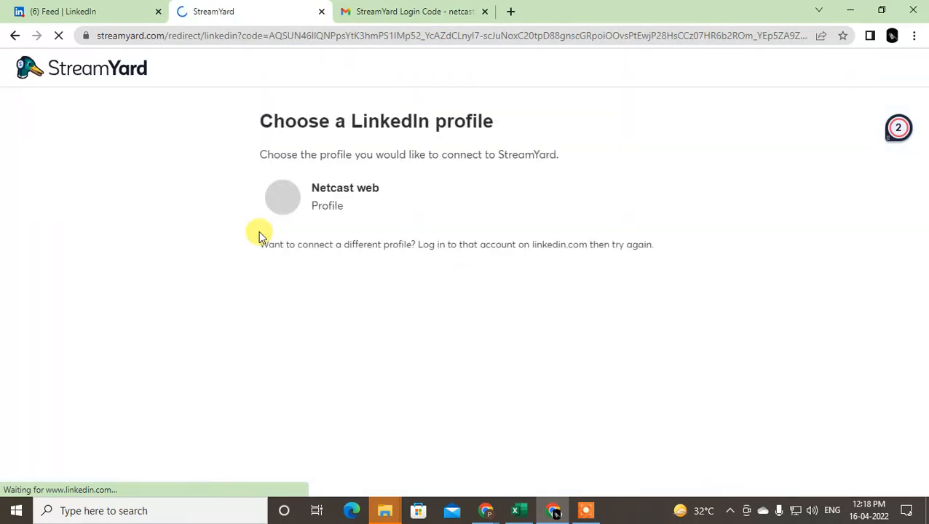
pyautogui.click(345, 196)
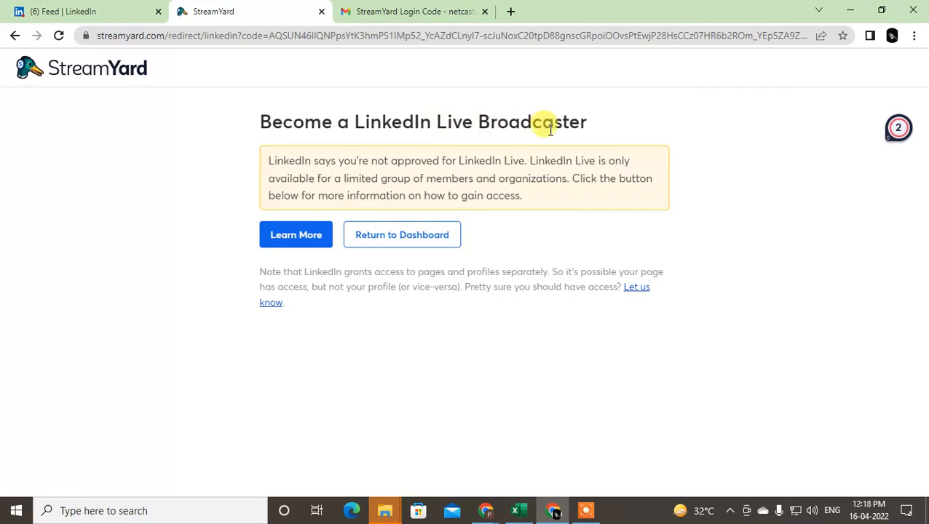
pyautogui.moveTo(417, 164)
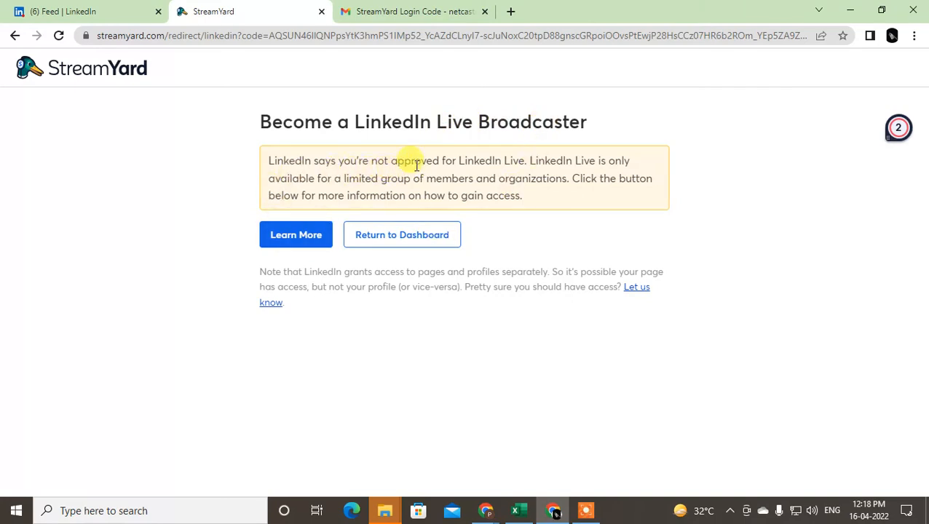
pyautogui.moveTo(606, 174)
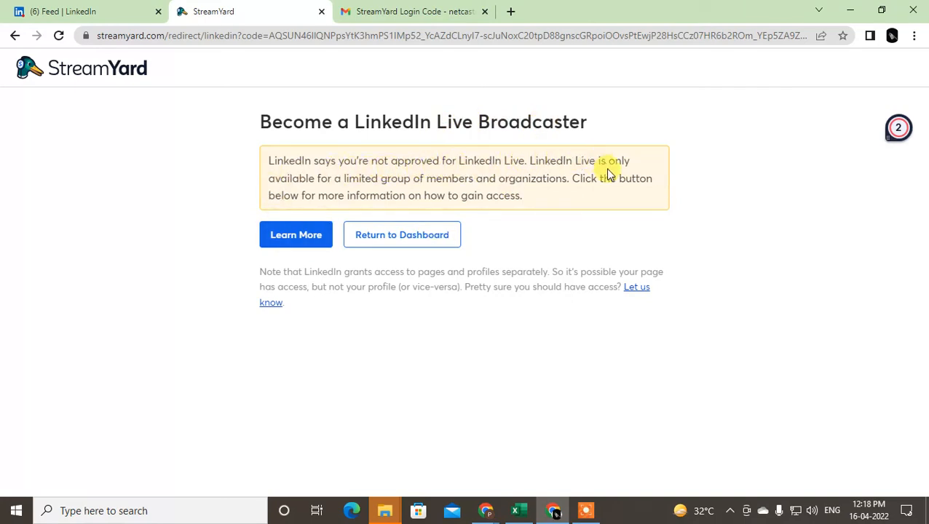
pyautogui.moveTo(410, 178)
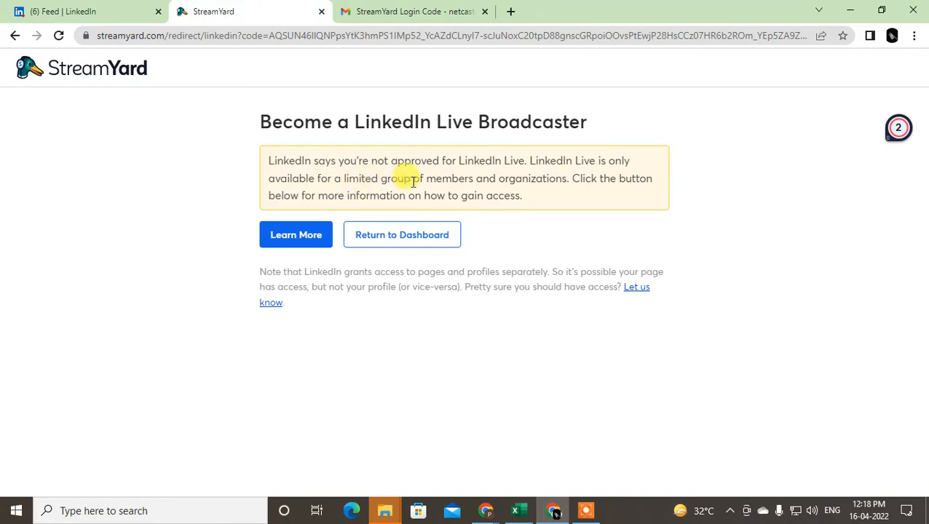
# Step: Highlight parts of the 'not approved for LinkedIn Live' notice to read it
pyautogui.moveTo(268, 160); pyautogui.dragTo(525, 177)
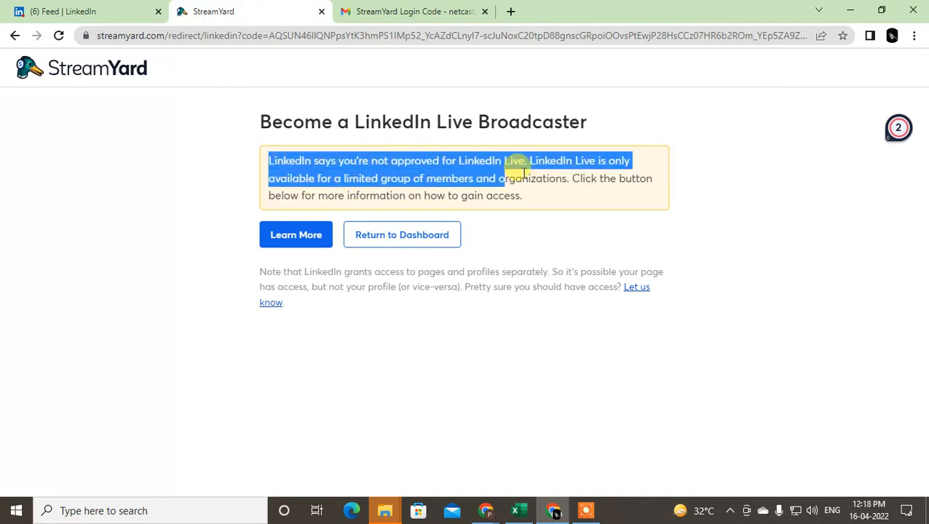
pyautogui.click(274, 161)
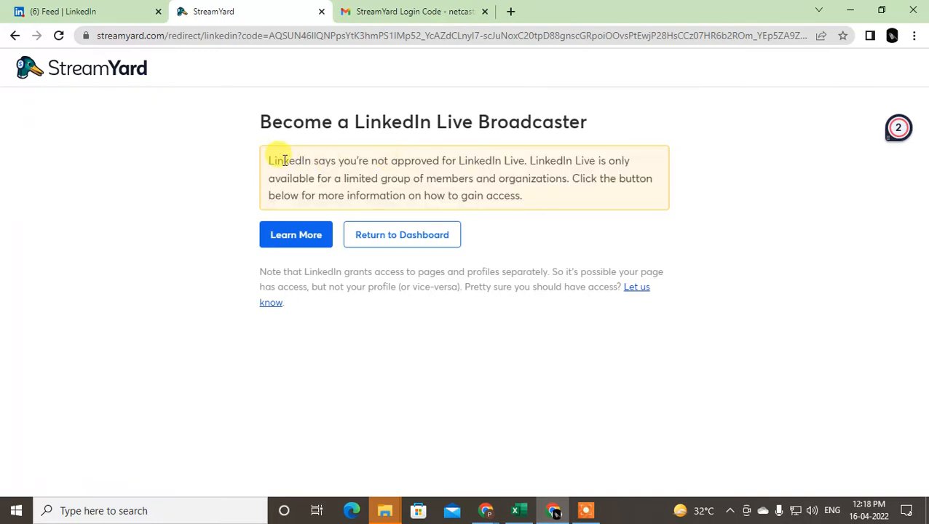
pyautogui.moveTo(531, 166)
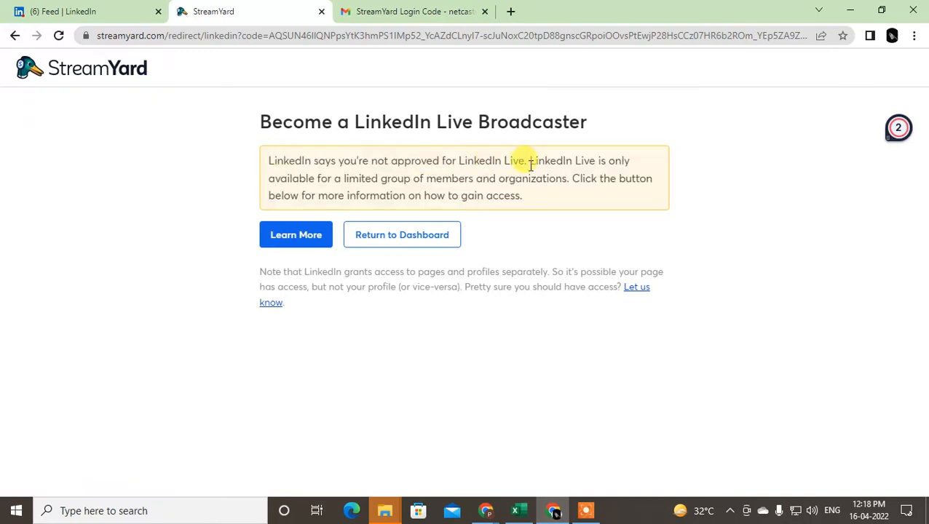
pyautogui.doubleClick(489, 160)
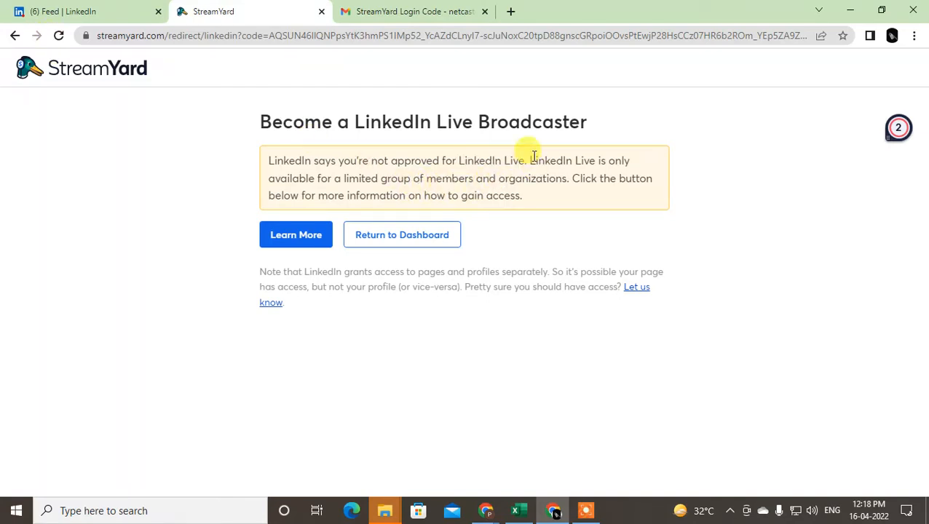
pyautogui.moveTo(530, 160); pyautogui.dragTo(411, 177)
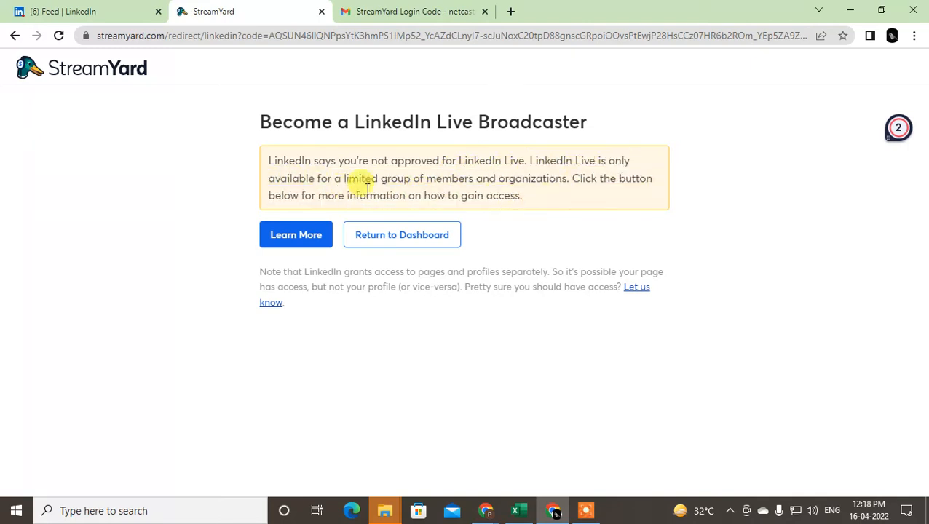
pyautogui.moveTo(513, 178)
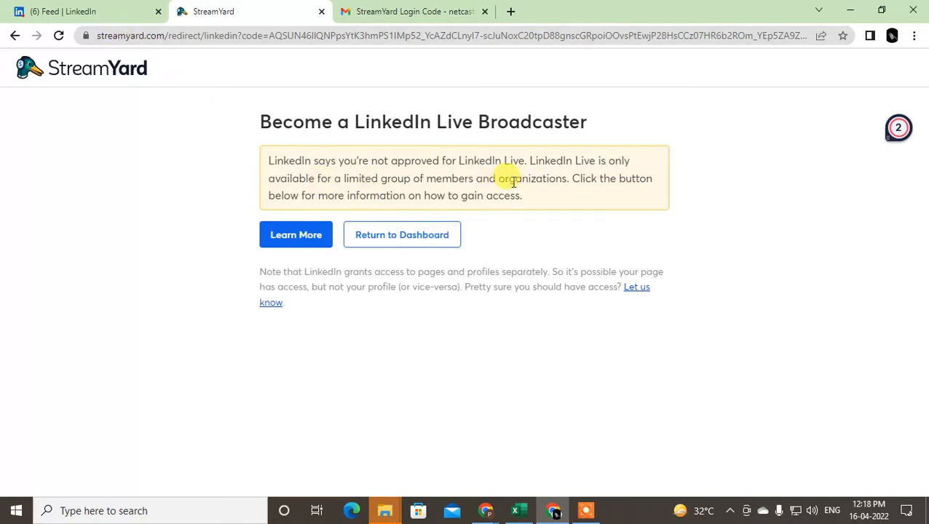
pyautogui.moveTo(309, 166)
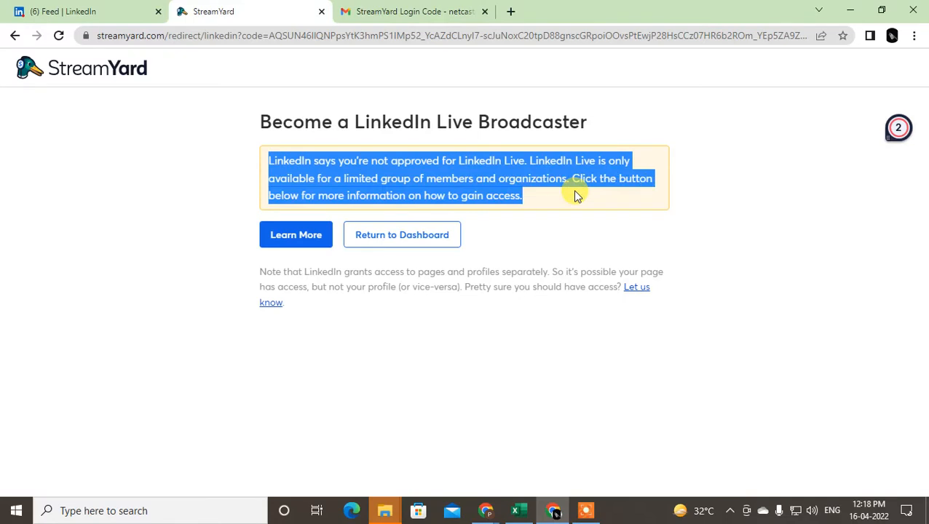
# Step: Return to the dashboard and start a new broadcast, showing its destination choices
pyautogui.click(402, 235)
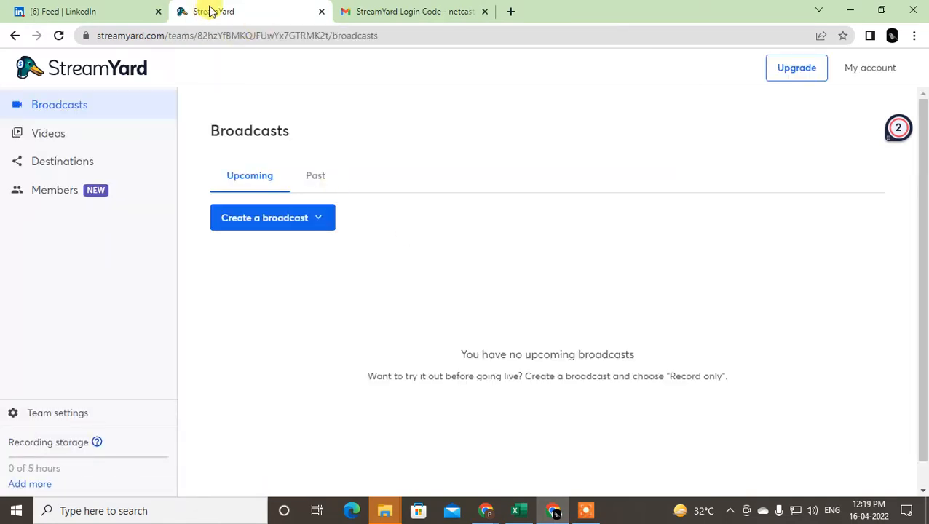
pyautogui.moveTo(169, 164)
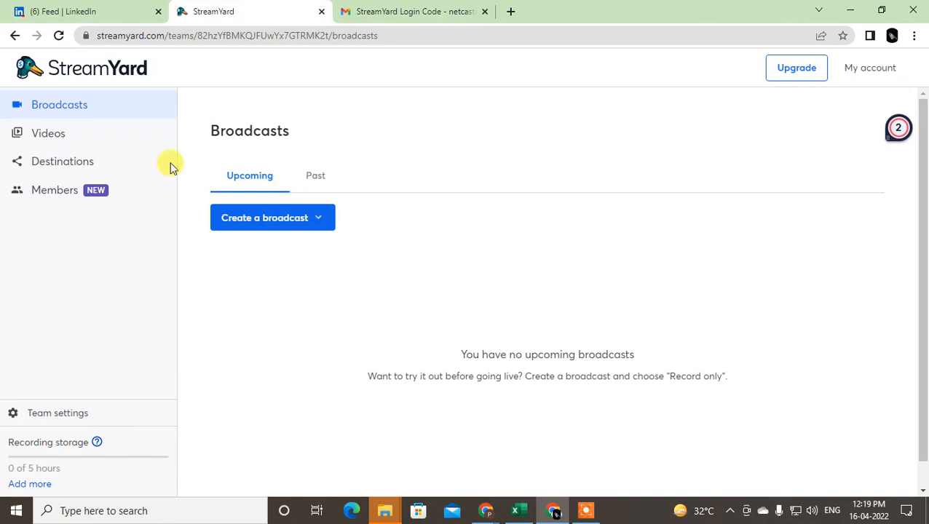
pyautogui.moveTo(820, 99)
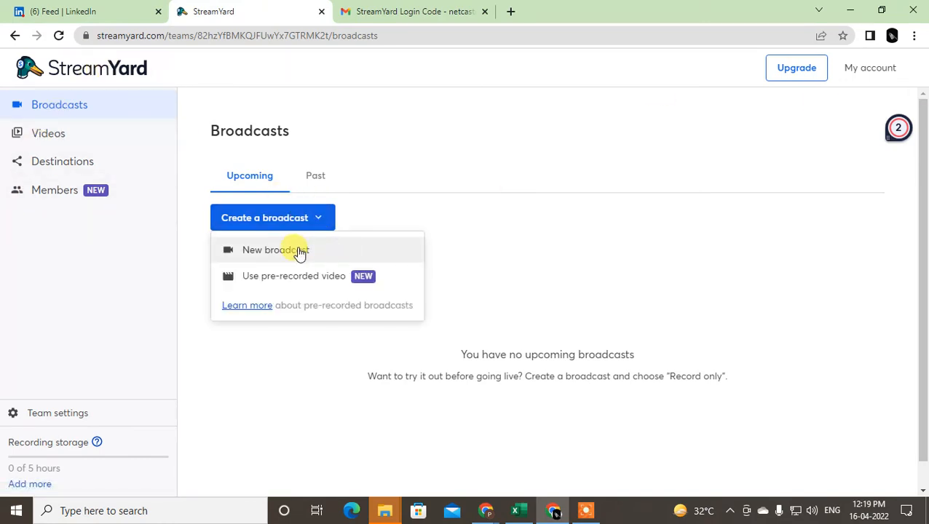
pyautogui.click(275, 251)
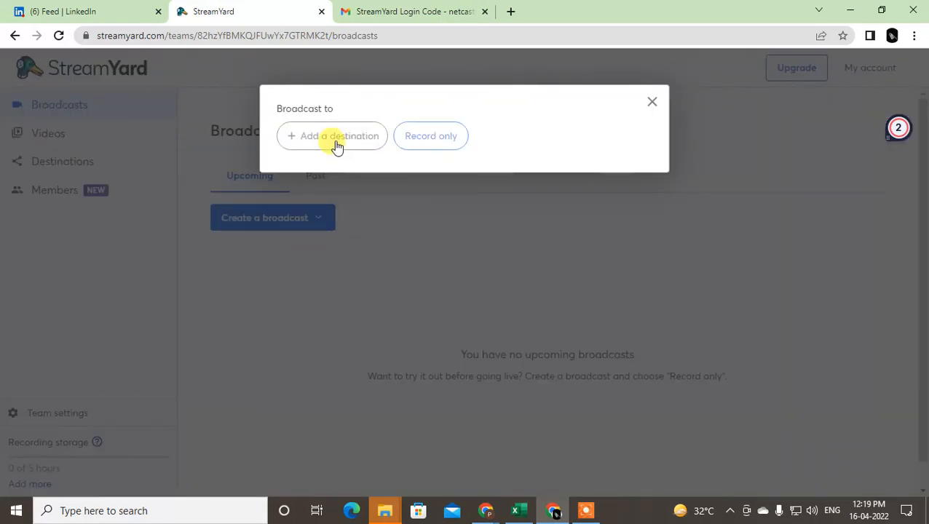
pyautogui.click(332, 135)
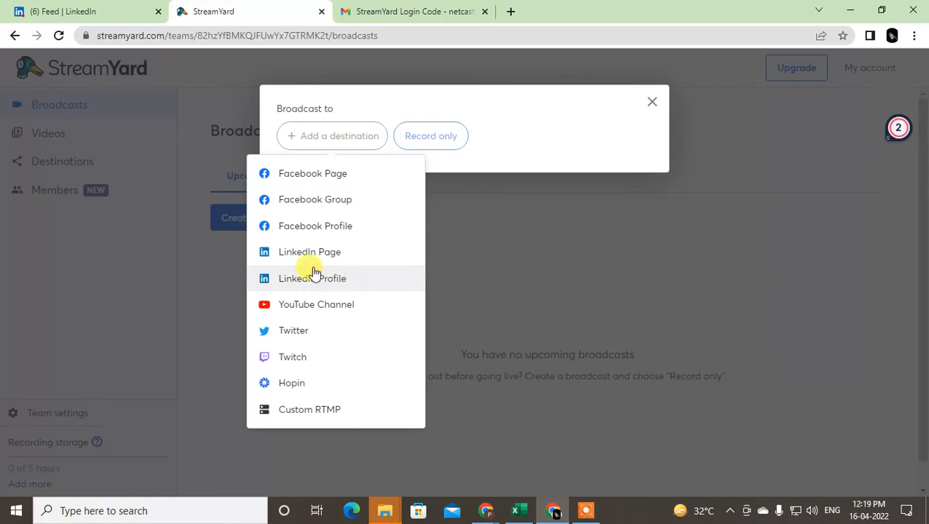
# Step: Pick LinkedIn Profile again, highlight the notice, and close the broadcast setup without a destination
pyautogui.click(312, 278)
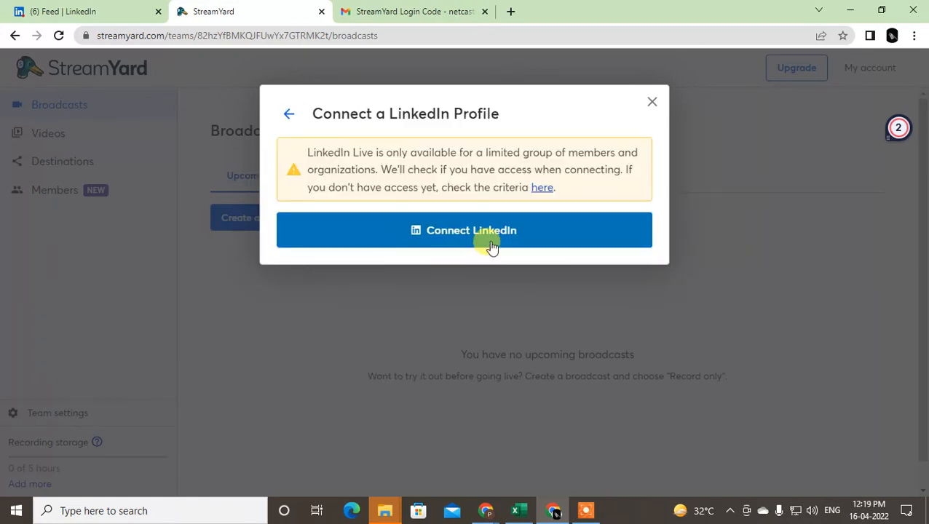
pyautogui.moveTo(308, 153); pyautogui.dragTo(608, 169)
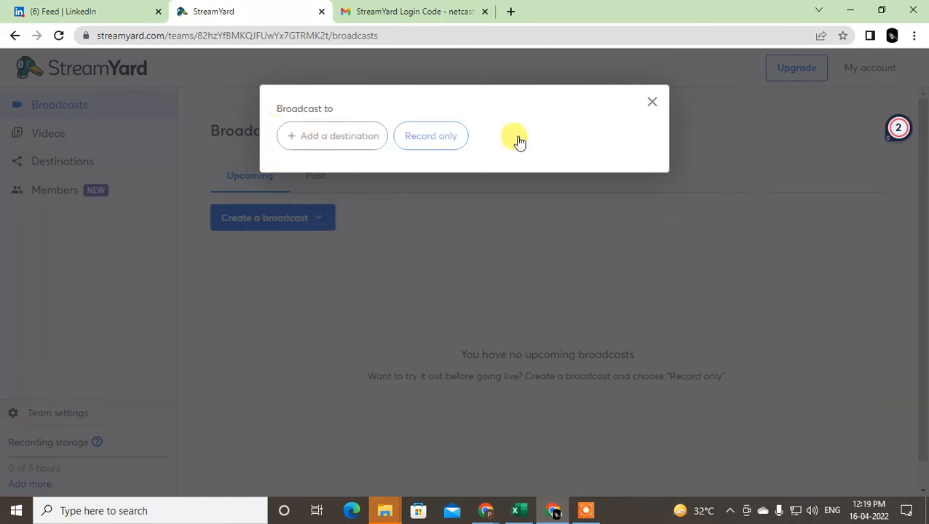
pyautogui.click(651, 102)
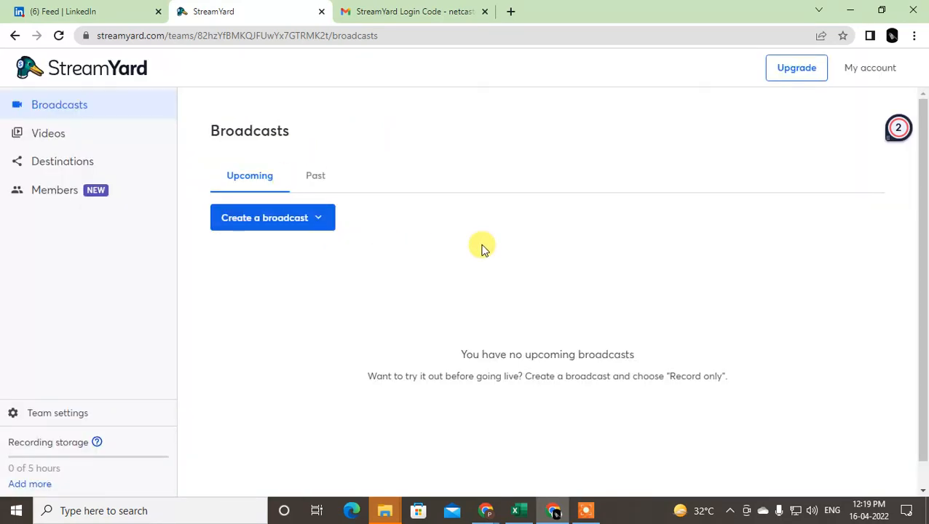
pyautogui.moveTo(440, 235)
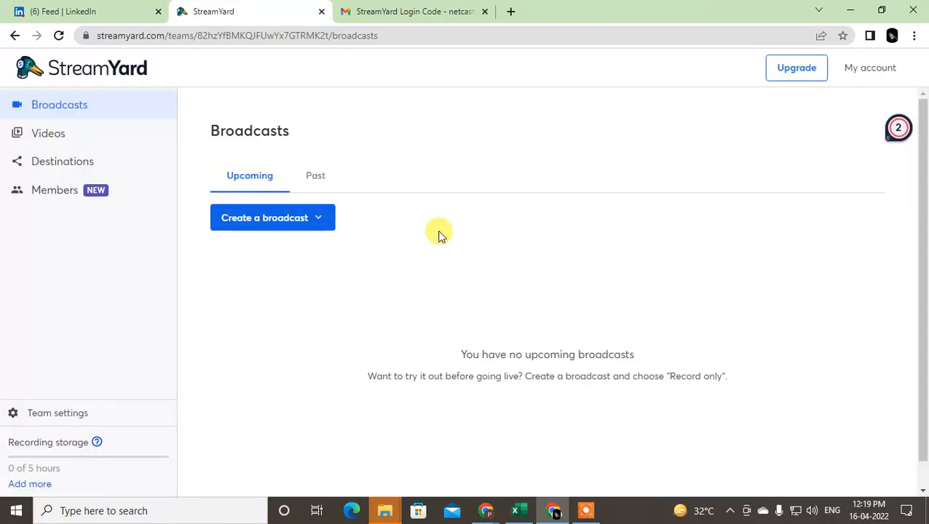
pyautogui.moveTo(565, 240)
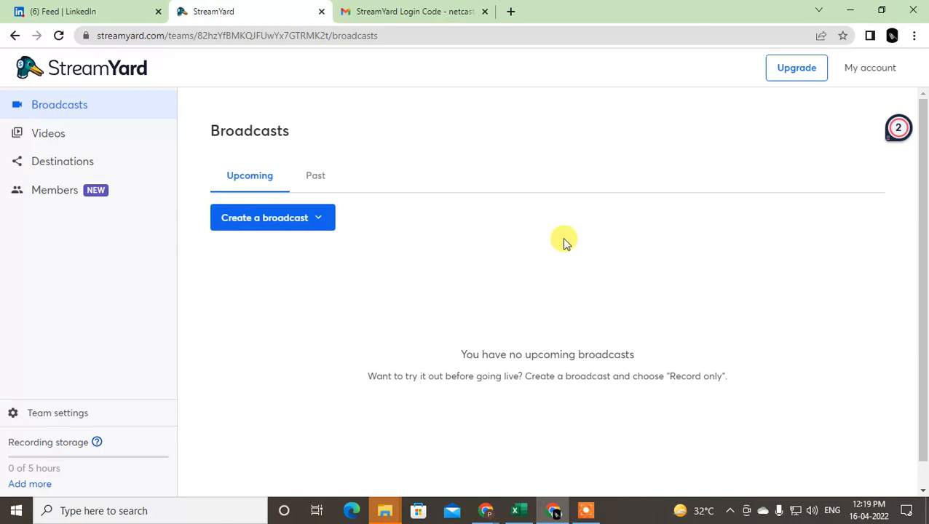
pyautogui.moveTo(690, 247)
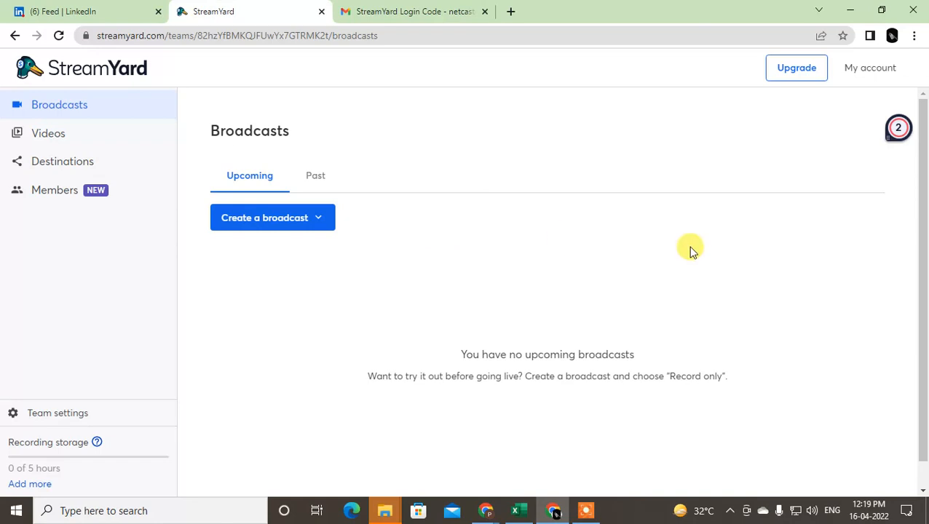